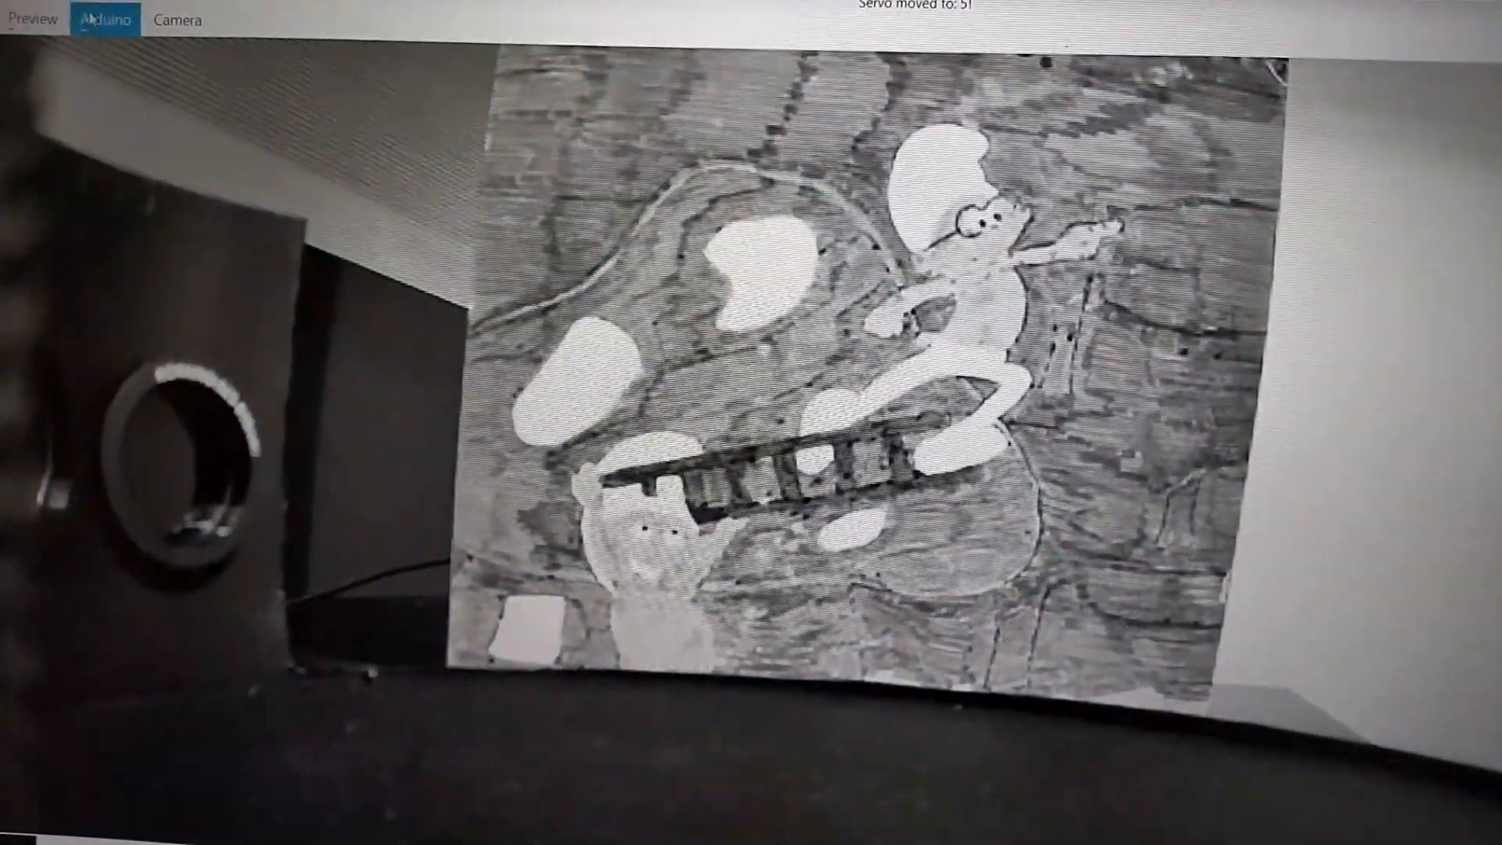
# - Switch the live painting view to the red filter, then orange, and reach Night Vision ON/OFF/AUTO
pyautogui.click(101, 16)
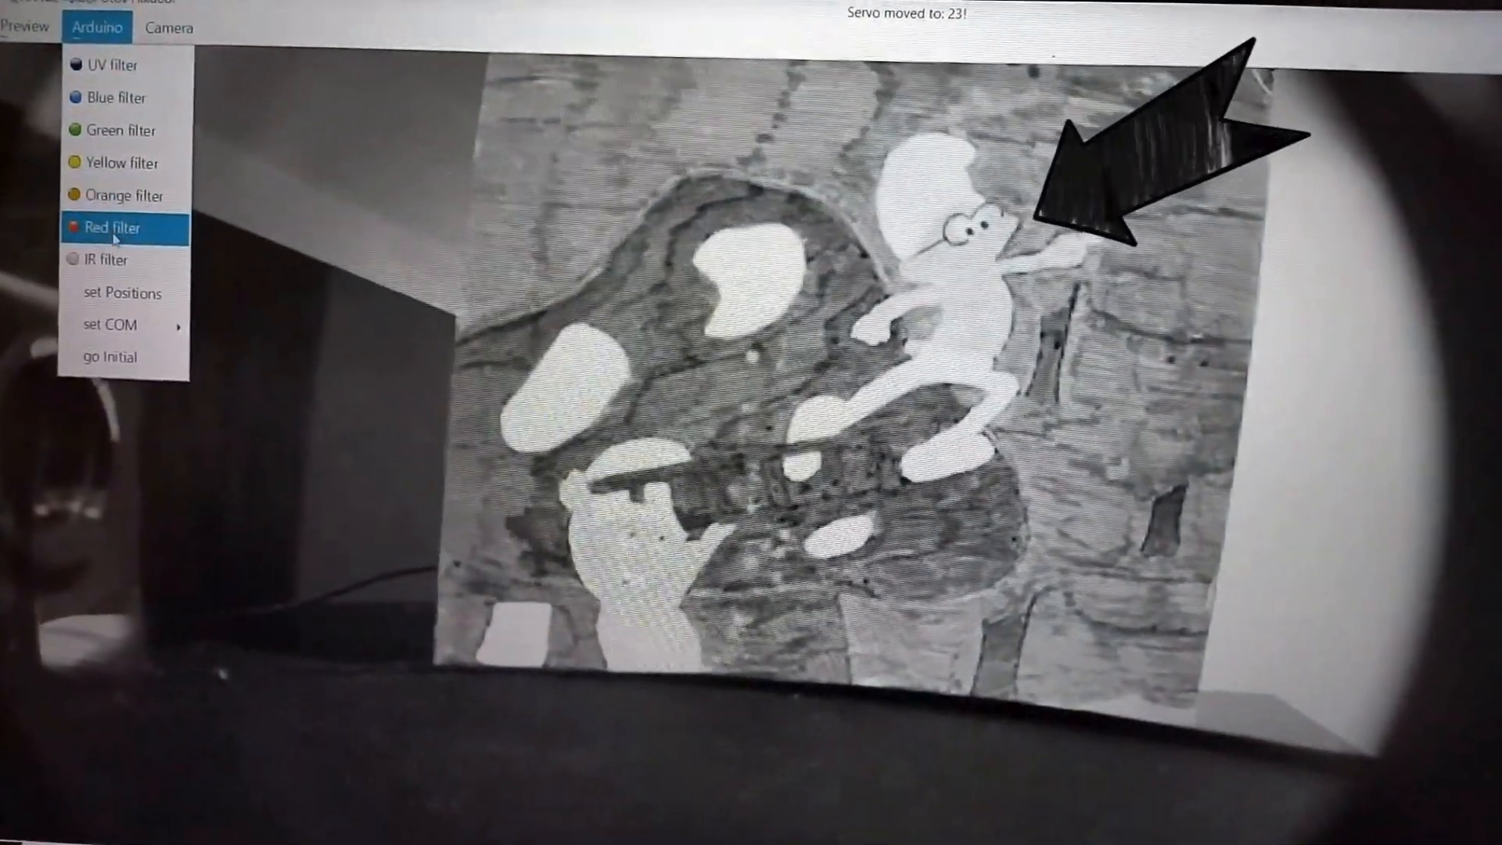
pyautogui.click(123, 222)
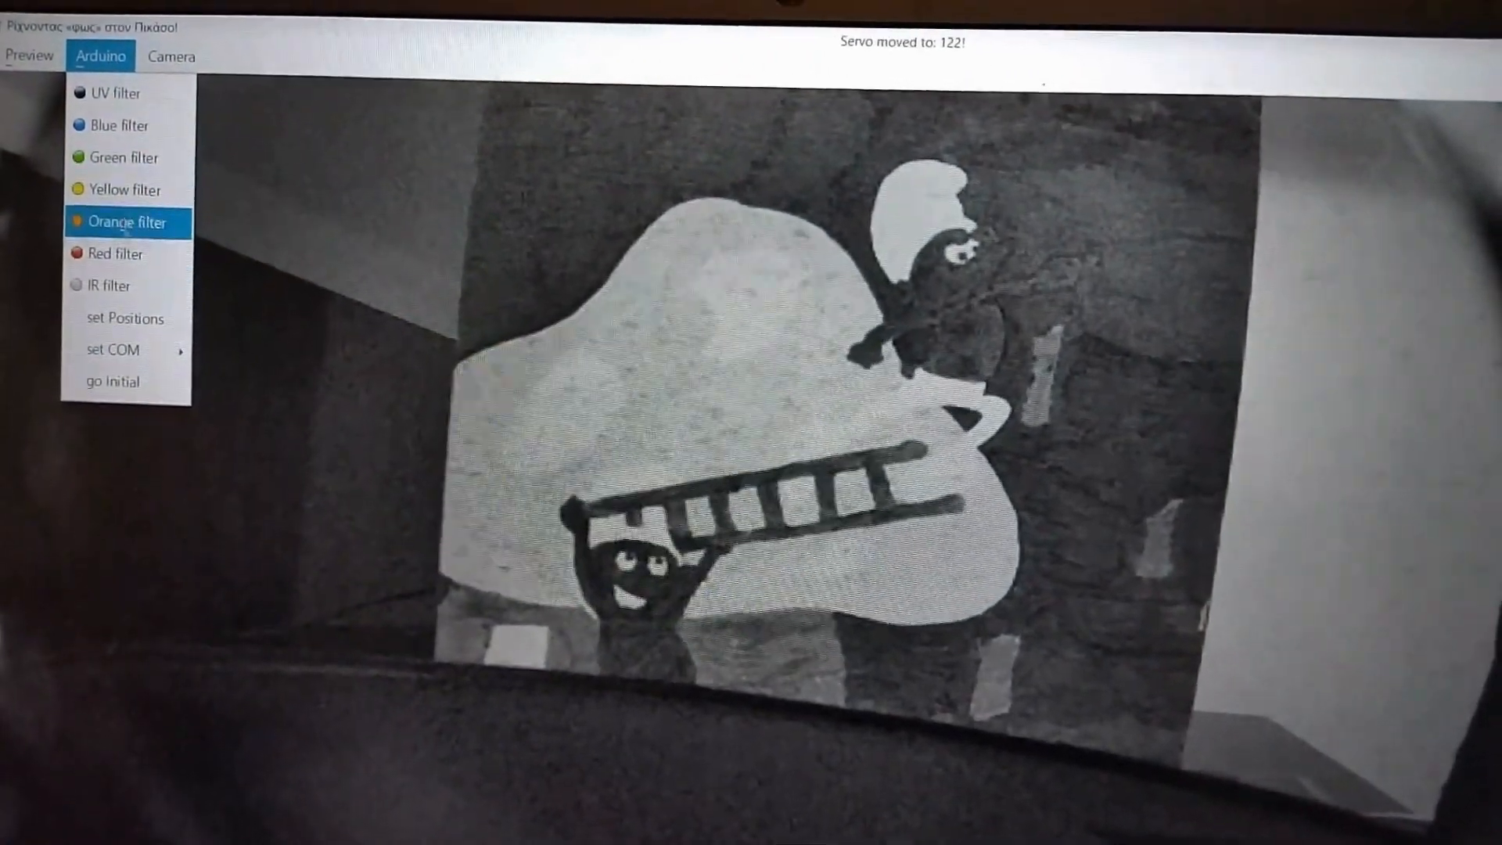
pyautogui.click(171, 55)
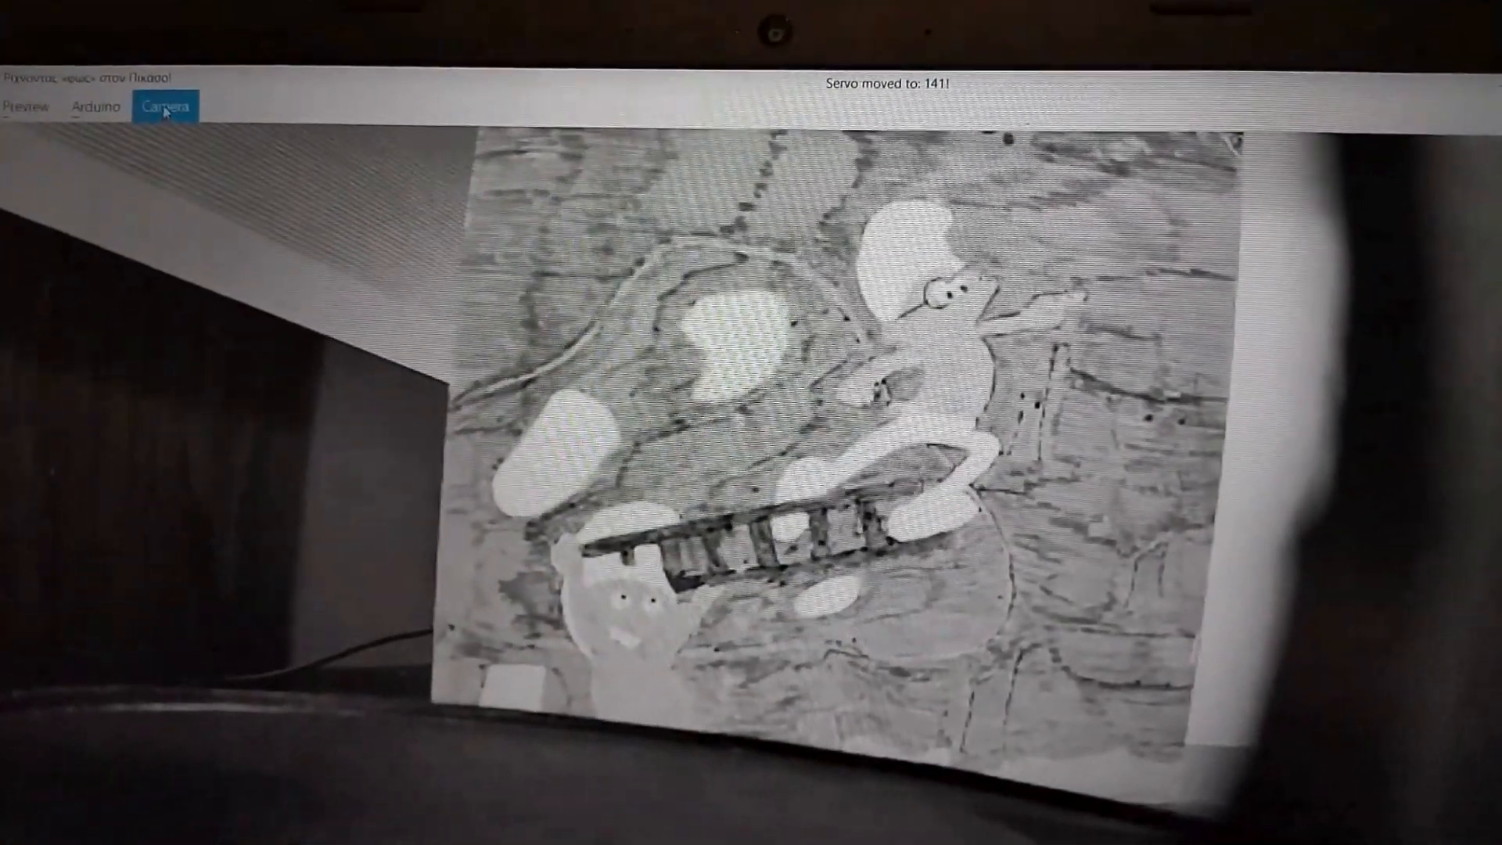
pyautogui.click(166, 105)
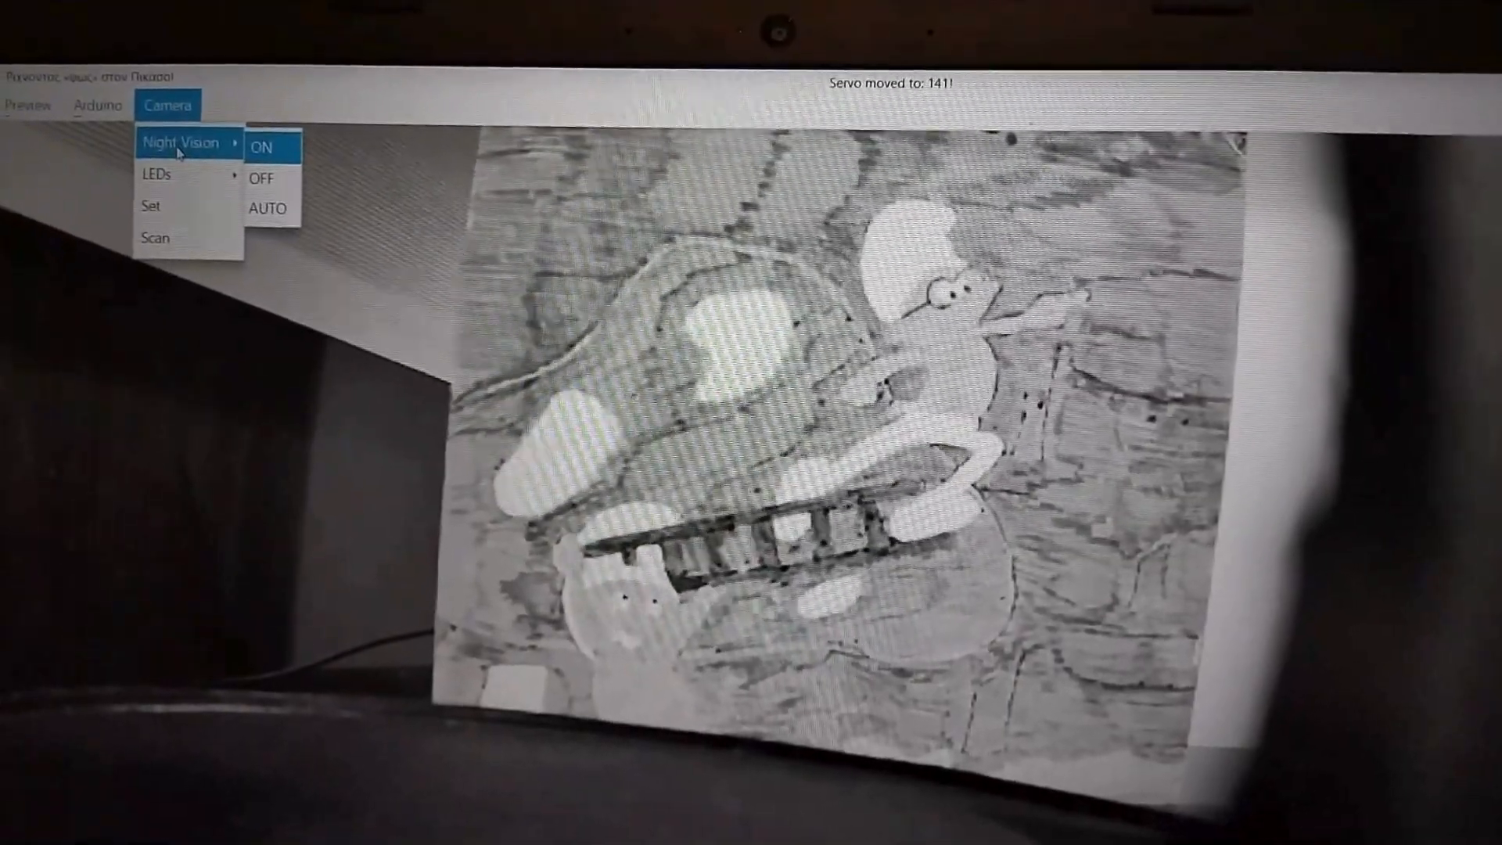